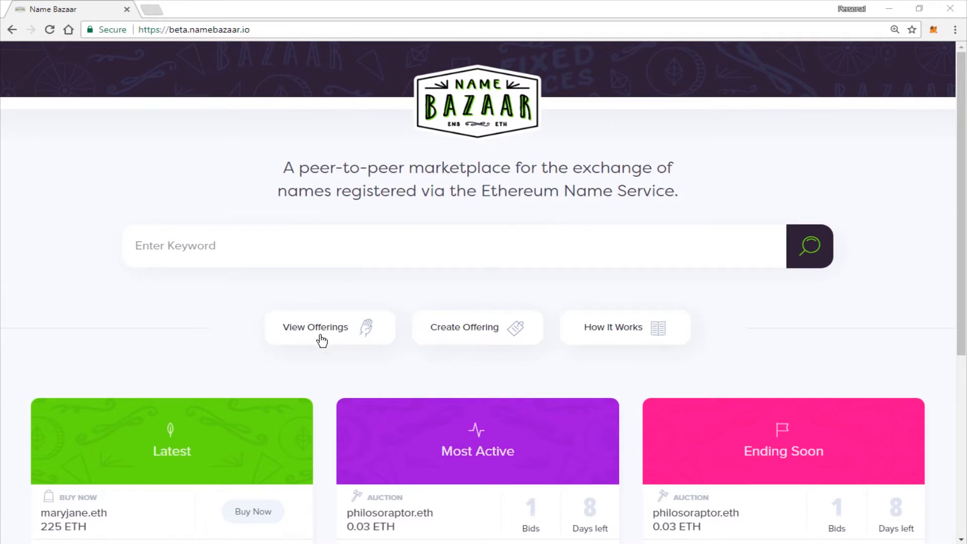
Step: Filter the offerings by keyword 'radiohead' to show radiohead.eth at 150 ETH
{"action": "left_click", "coordinate": [315, 327]}
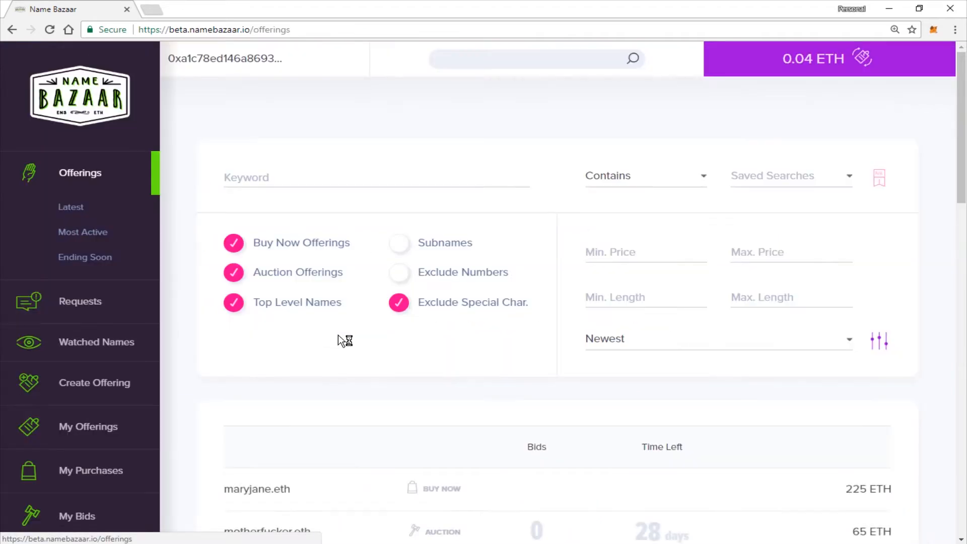
{"action": "left_click", "coordinate": [376, 178]}
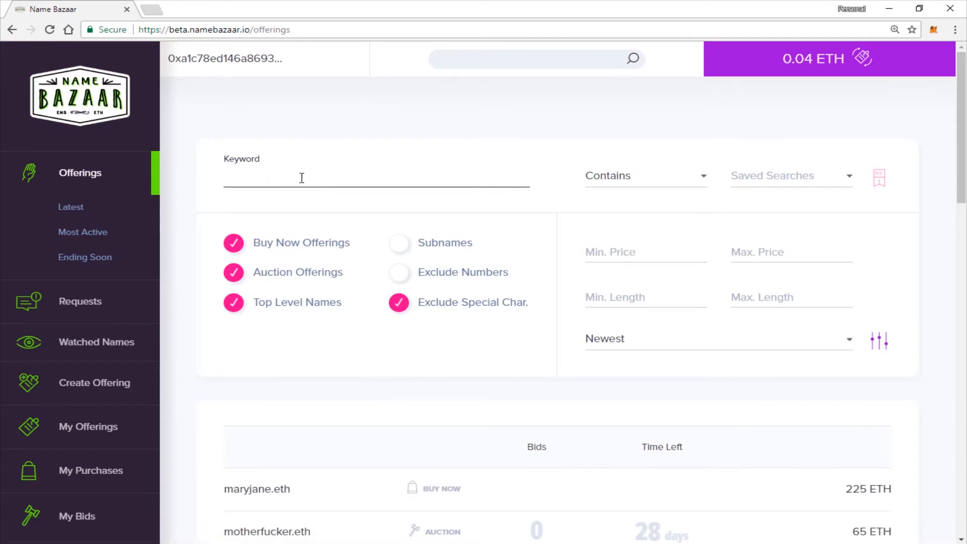
{"action": "type", "text": "radio"}
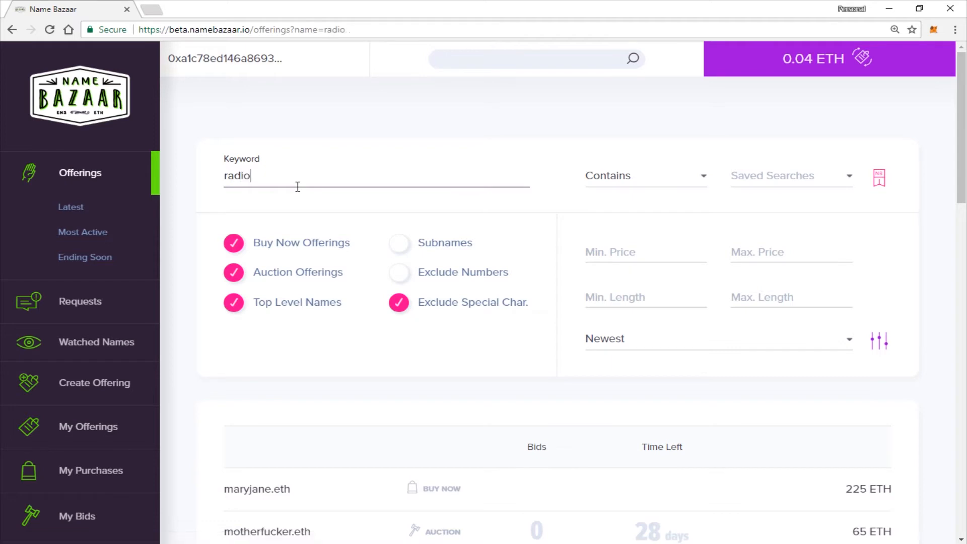
{"action": "type", "text": "head"}
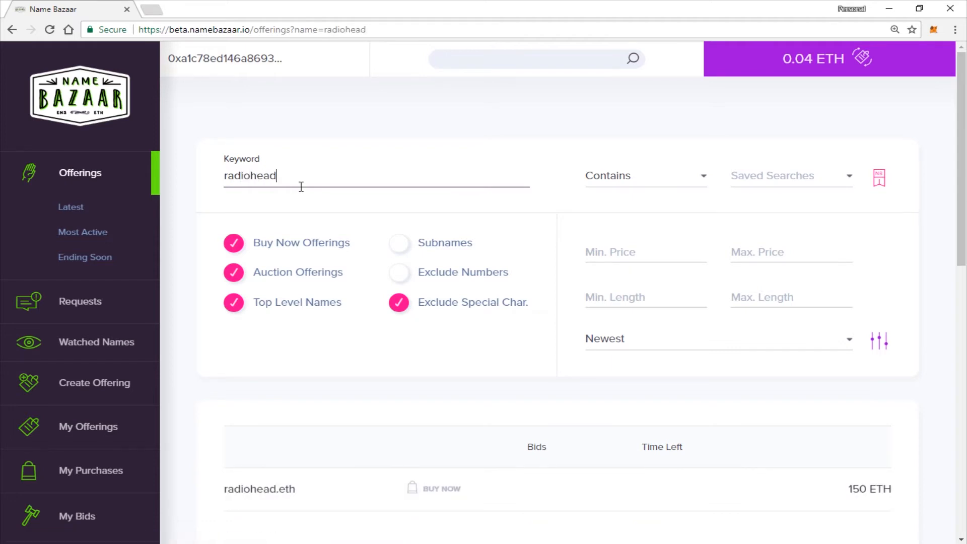
{"action": "mouse_move", "coordinate": [338, 515]}
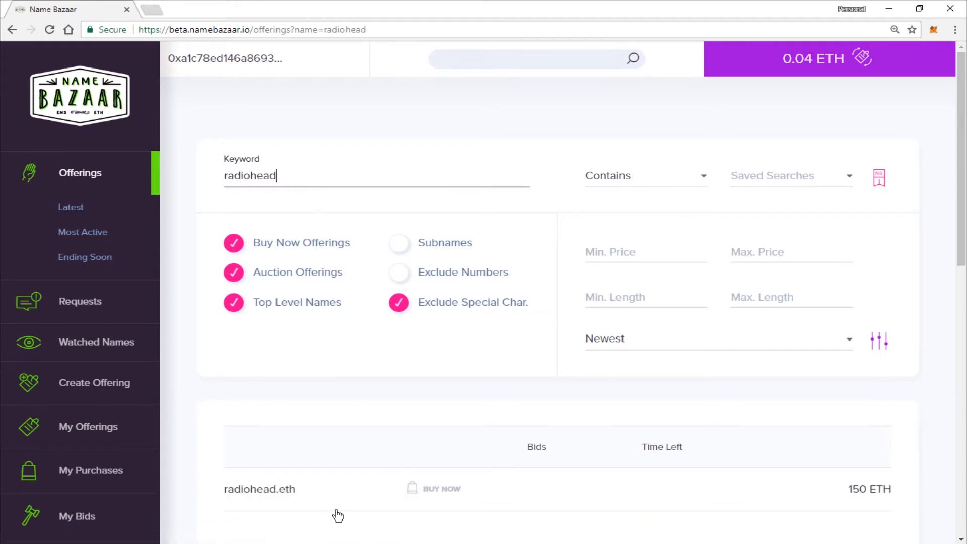
{"action": "mouse_move", "coordinate": [286, 501]}
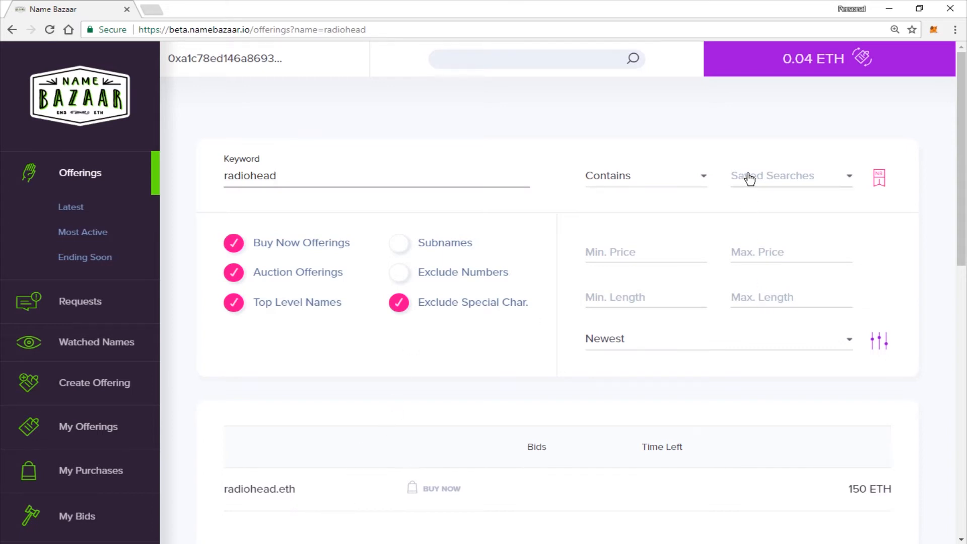
{"action": "mouse_move", "coordinate": [810, 181]}
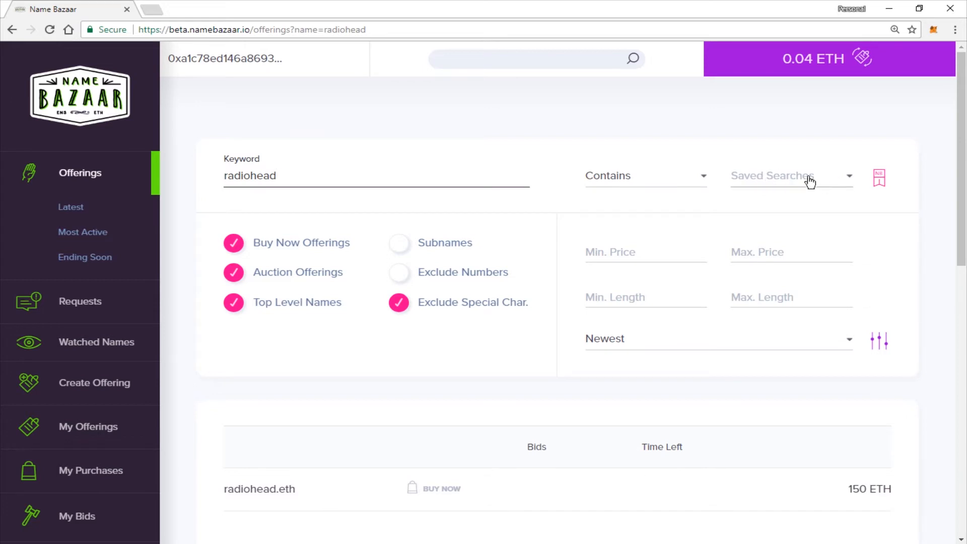
{"action": "mouse_move", "coordinate": [613, 209]}
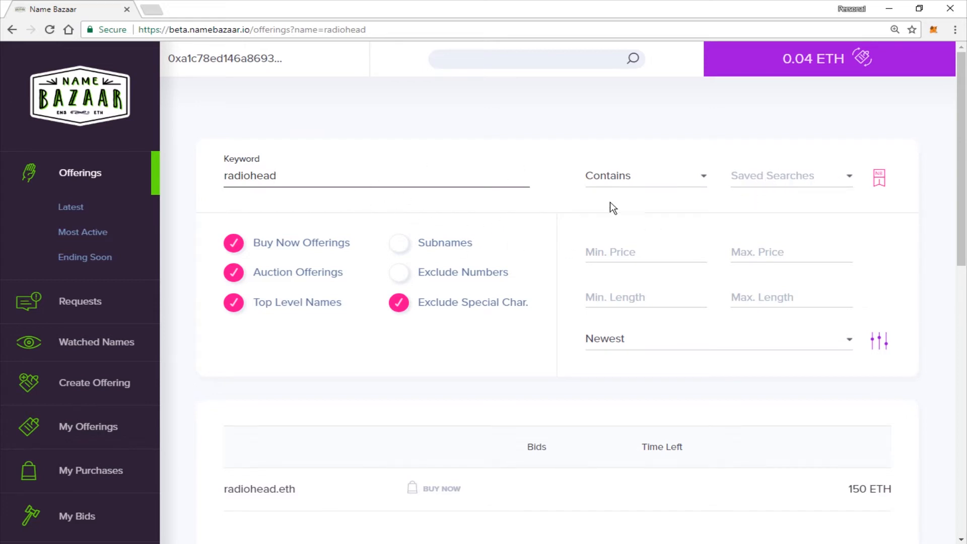
Step: Save the current radiohead keyword search with the name 'Bands'
{"action": "left_click", "coordinate": [879, 178]}
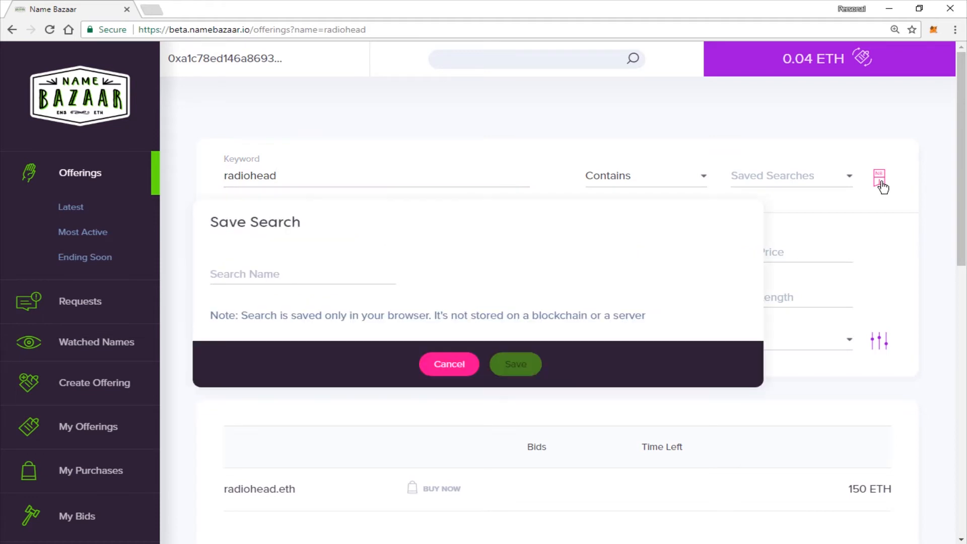
{"action": "left_click", "coordinate": [303, 275]}
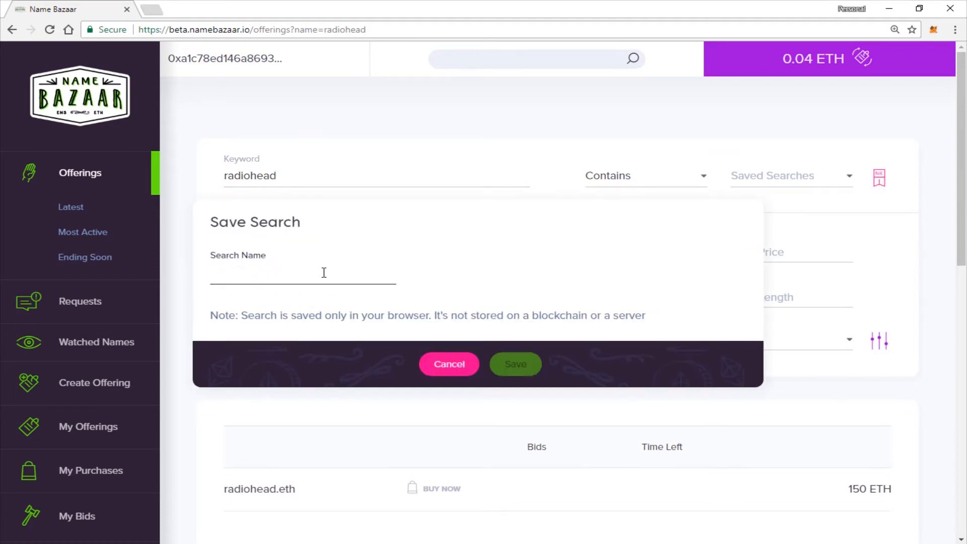
{"action": "type", "text": "B"}
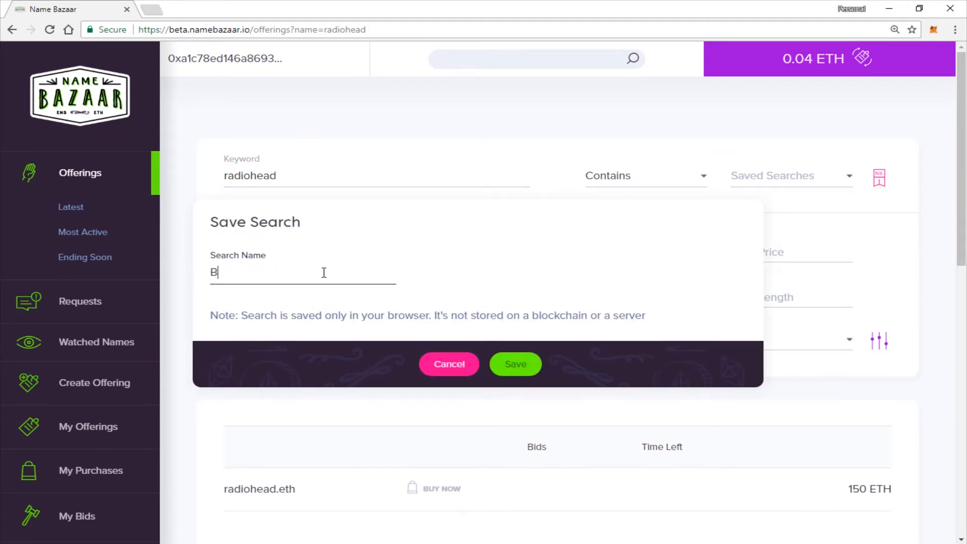
{"action": "type", "text": "ands"}
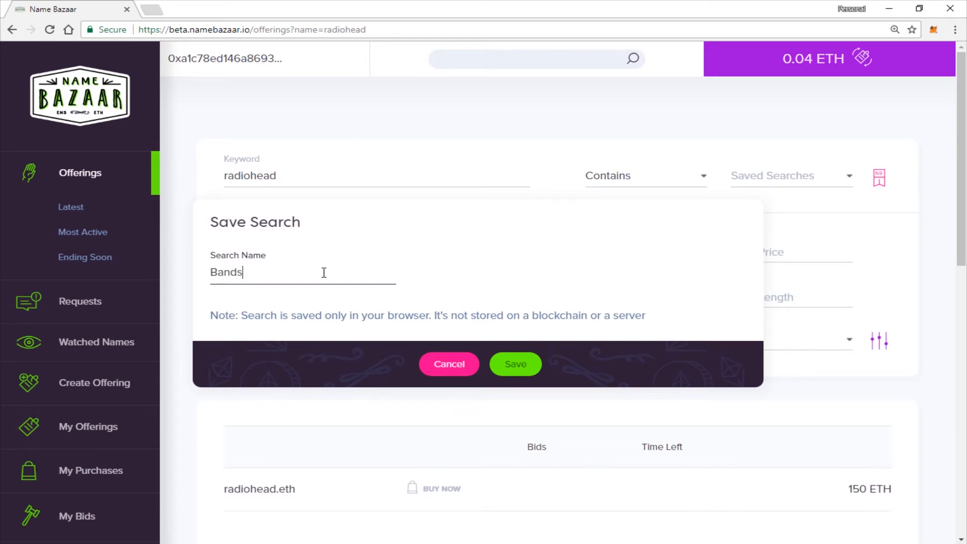
{"action": "left_click", "coordinate": [514, 364]}
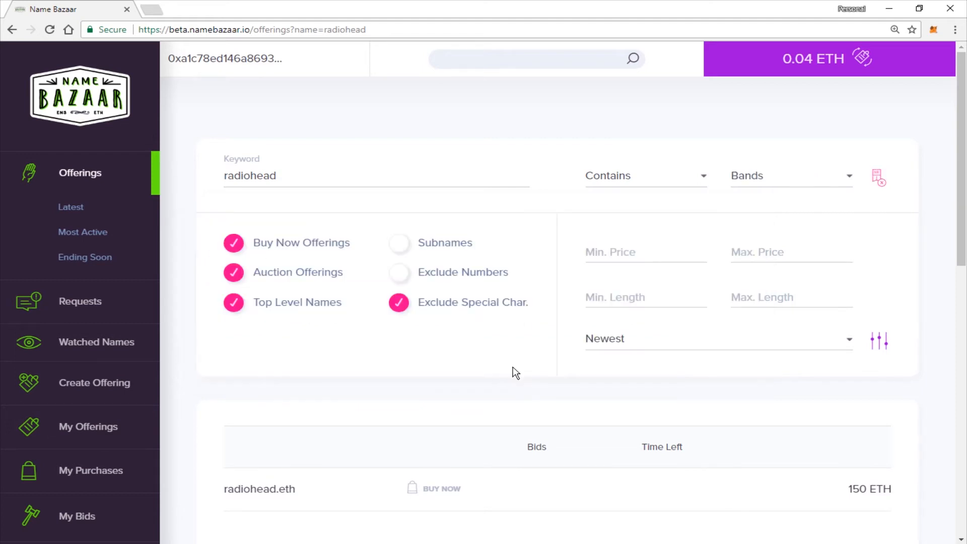
Step: Expand the radiohead.eth offering and add it to Watched Names
{"action": "scroll", "scroll_direction": "down", "scroll_amount": 3}
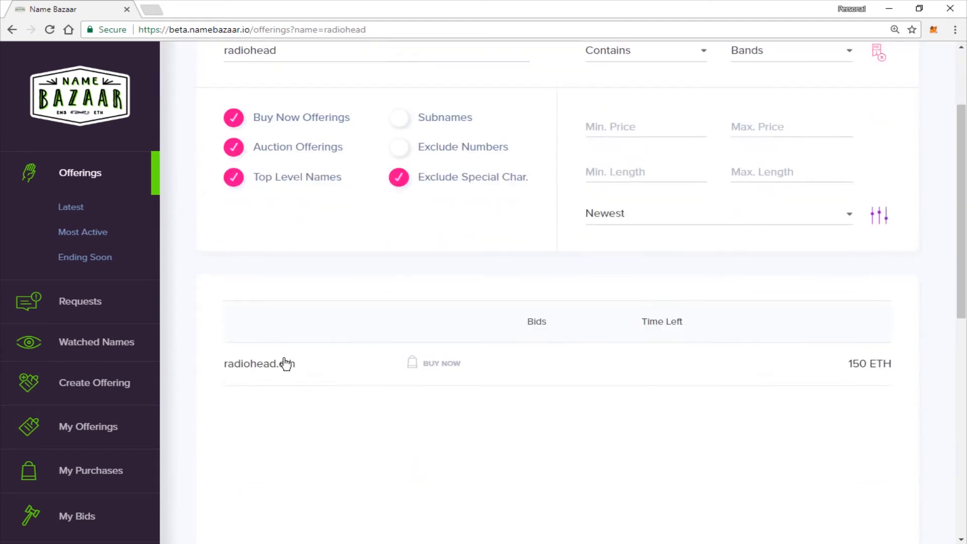
{"action": "left_click", "coordinate": [259, 363]}
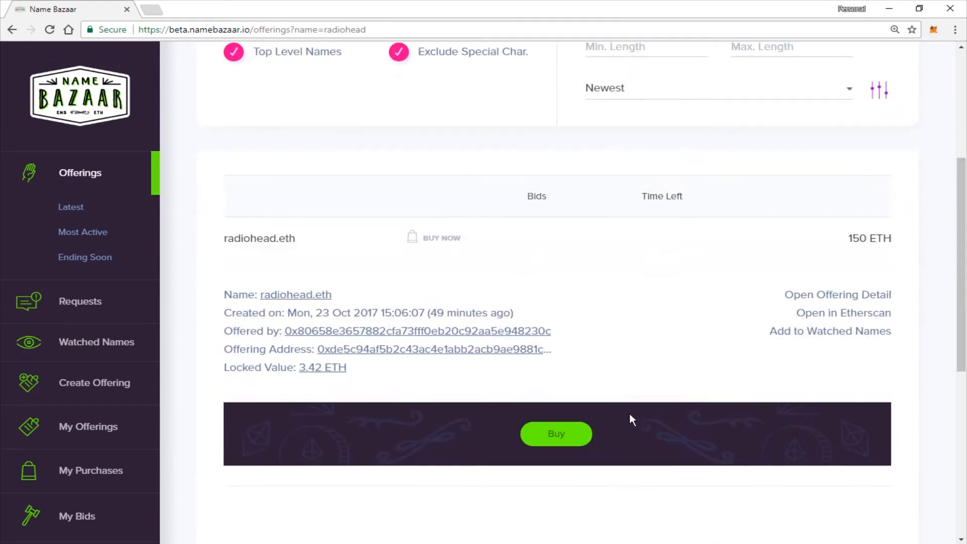
{"action": "mouse_move", "coordinate": [821, 341]}
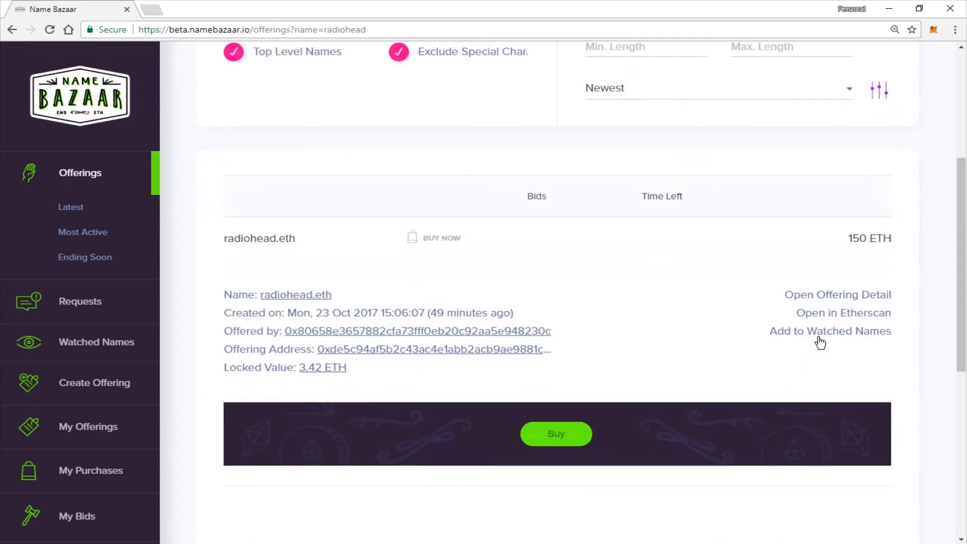
{"action": "left_click", "coordinate": [830, 331]}
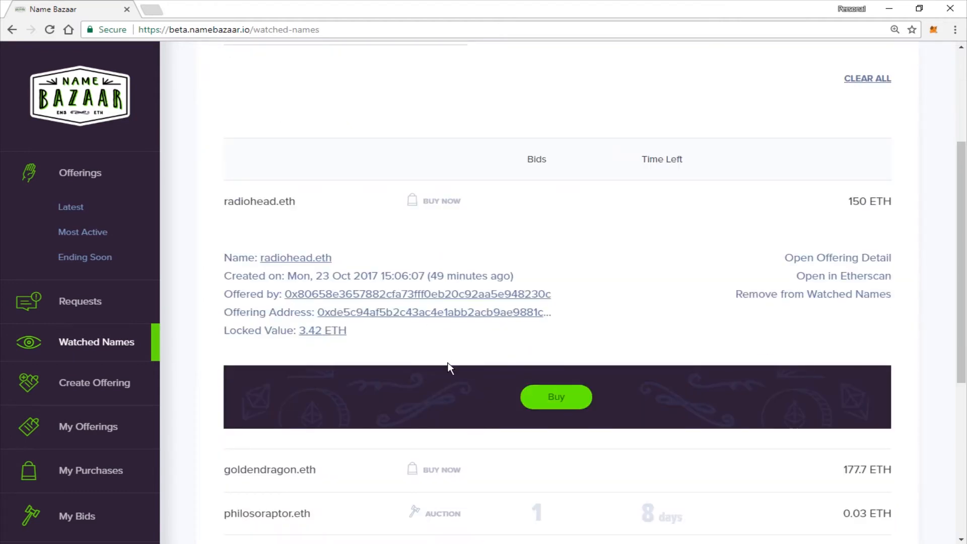
{"action": "mouse_move", "coordinate": [431, 349]}
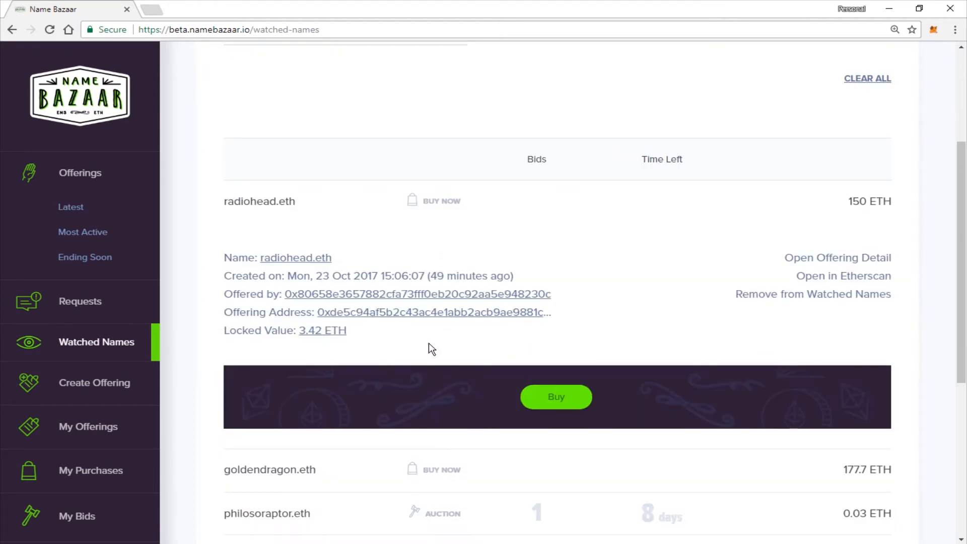
{"action": "mouse_move", "coordinate": [277, 361]}
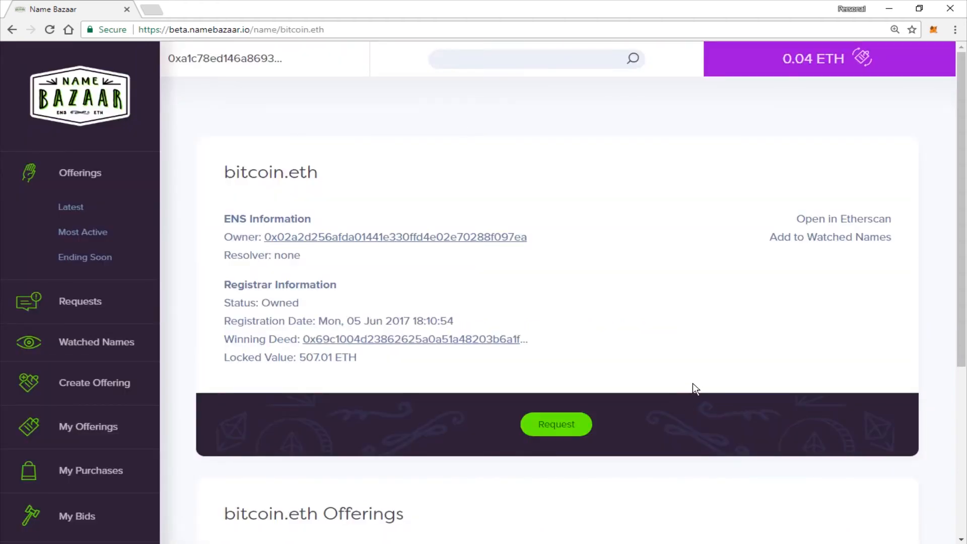
Step: Request bitcoin.eth from its name page, bringing up the 0.0008 ETH wallet confirmation
{"action": "scroll", "scroll_direction": "down", "scroll_amount": 3}
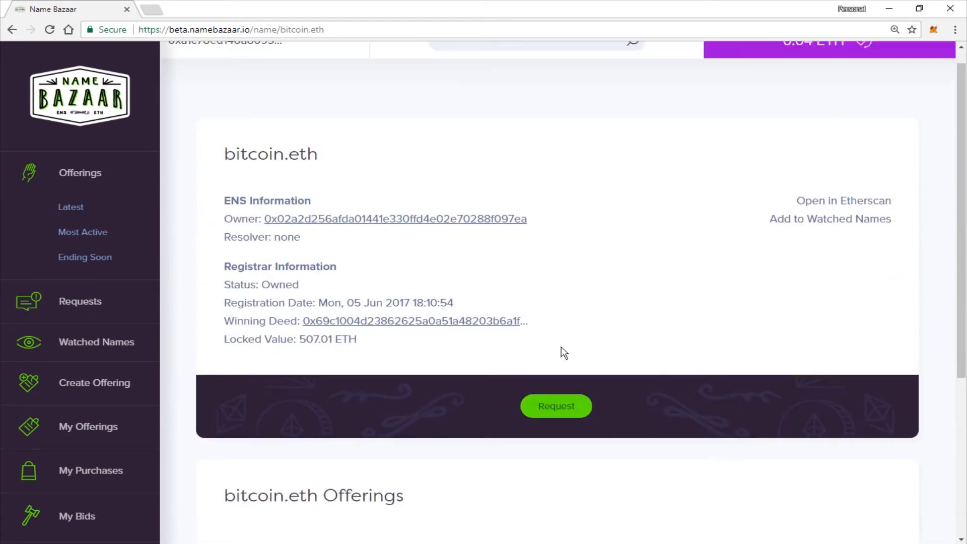
{"action": "mouse_move", "coordinate": [604, 379]}
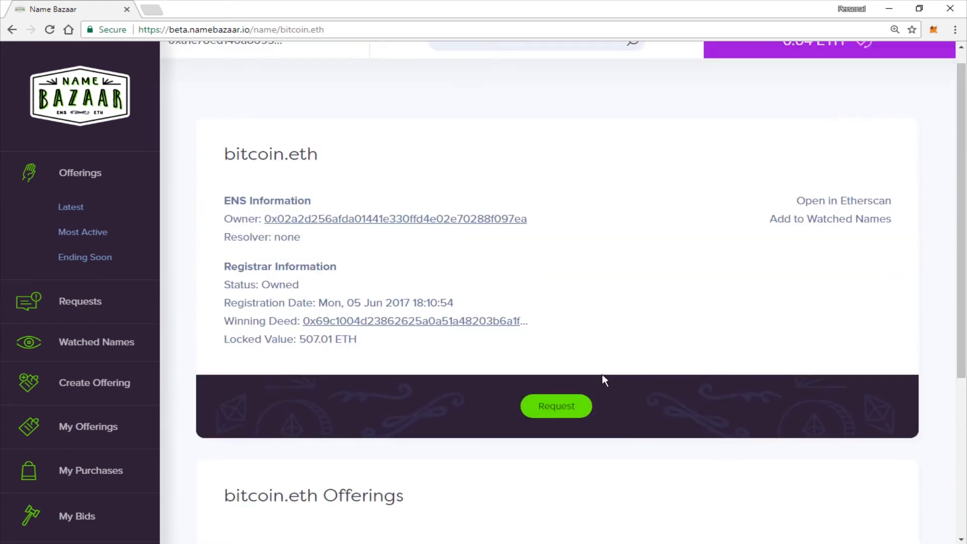
{"action": "mouse_move", "coordinate": [514, 475]}
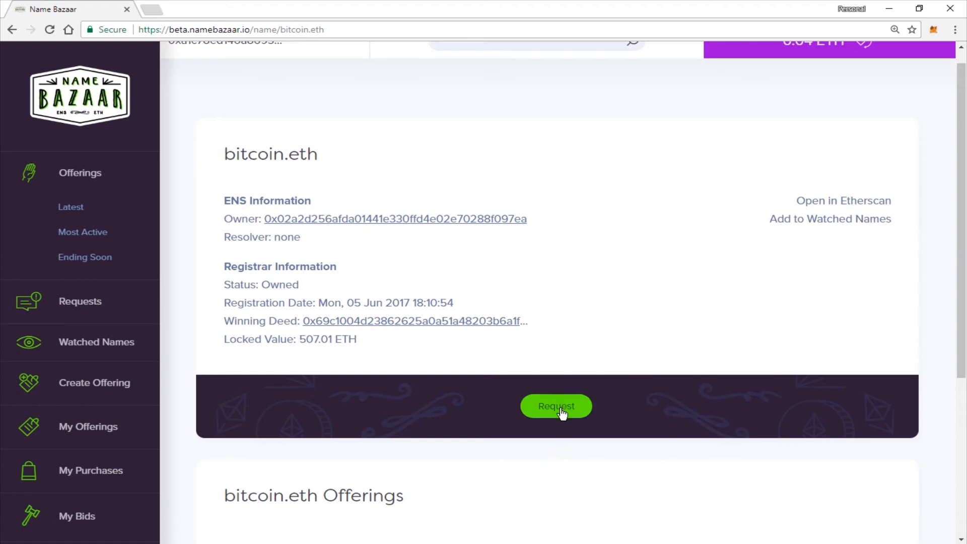
{"action": "left_click", "coordinate": [556, 406]}
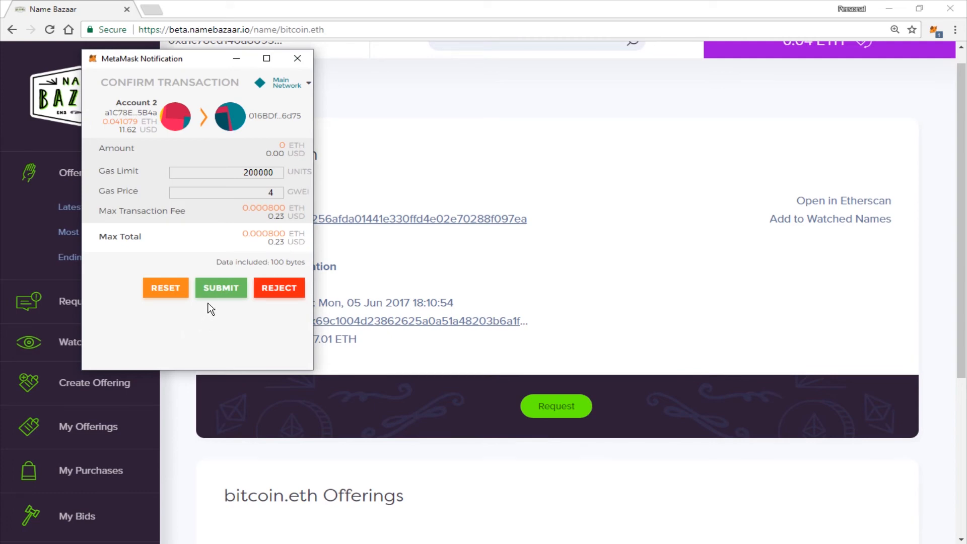
{"action": "mouse_move", "coordinate": [221, 289]}
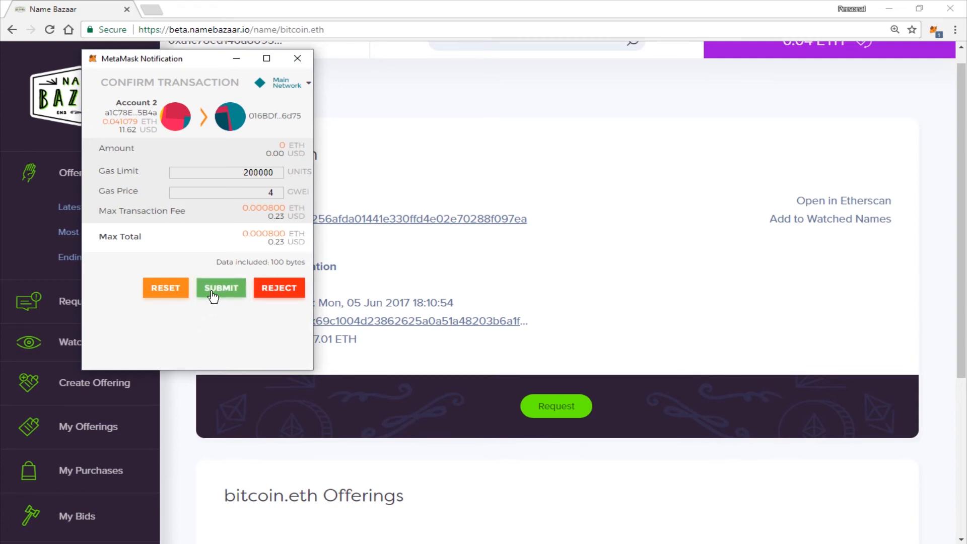
Step: Submit the bitcoin.eth transaction, close the completed log, and return to Watched Names
{"action": "left_click", "coordinate": [220, 288]}
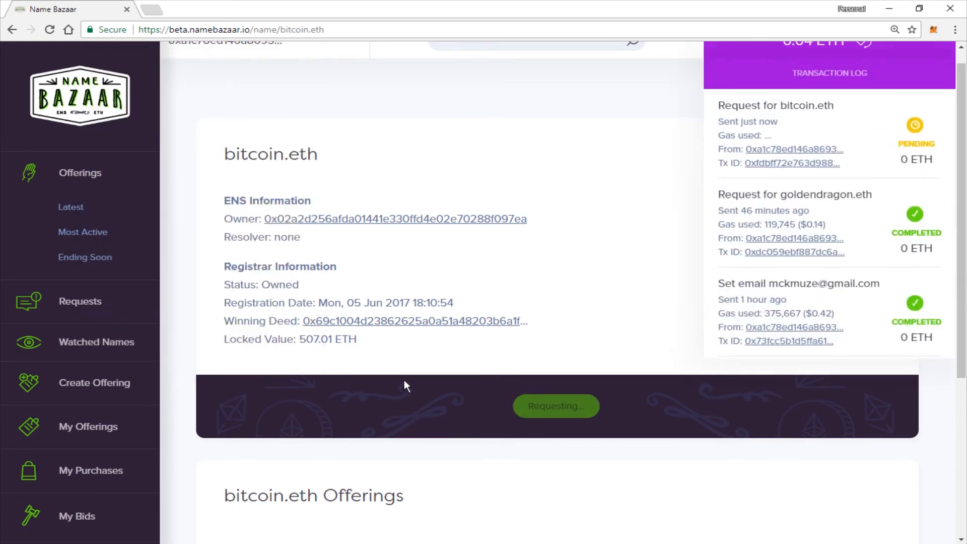
{"action": "mouse_move", "coordinate": [522, 321]}
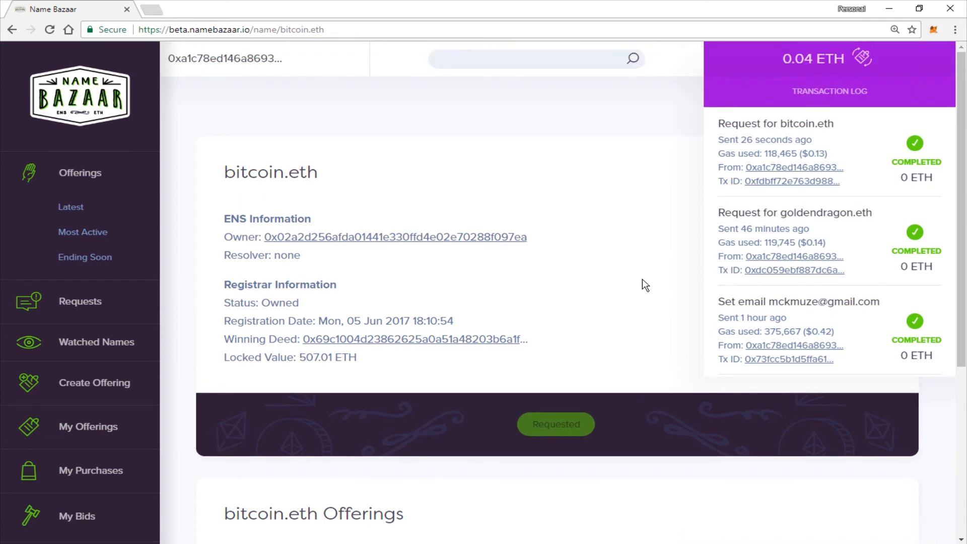
{"action": "left_click", "coordinate": [814, 58]}
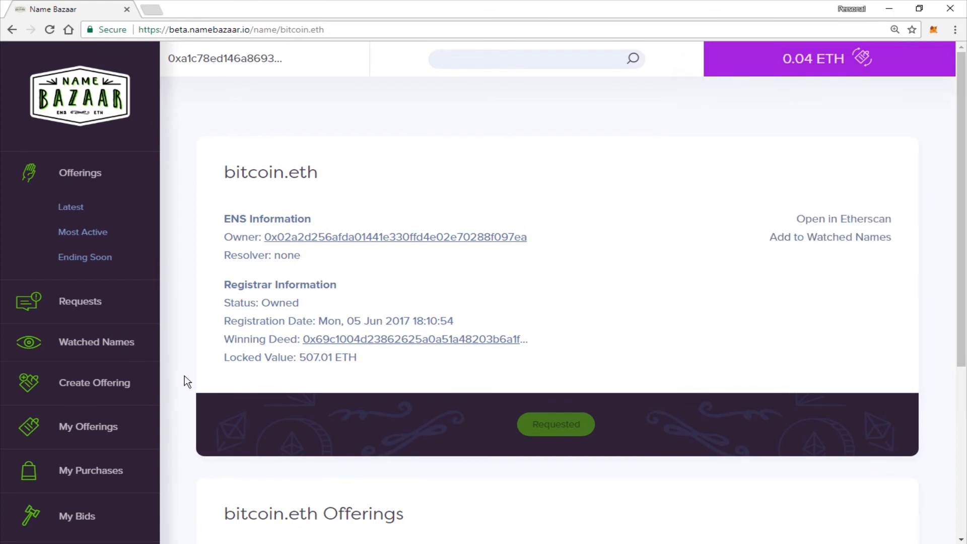
{"action": "left_click", "coordinate": [96, 342]}
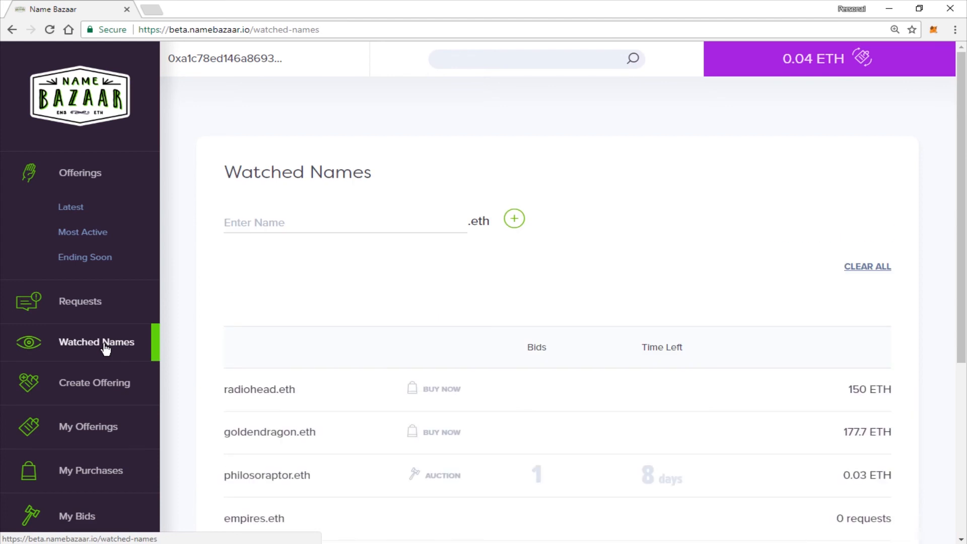